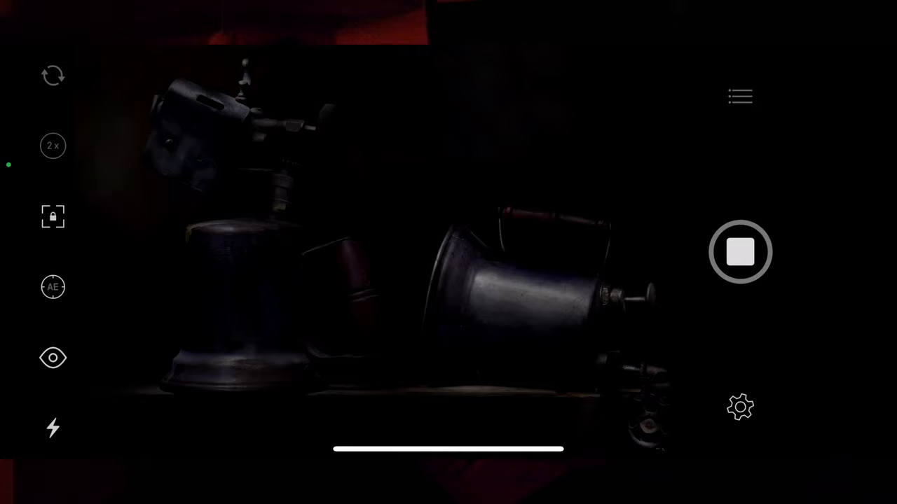
- End the running light-painting exposure of the blowtorch and bell, then start a new one
left_click(740, 253)
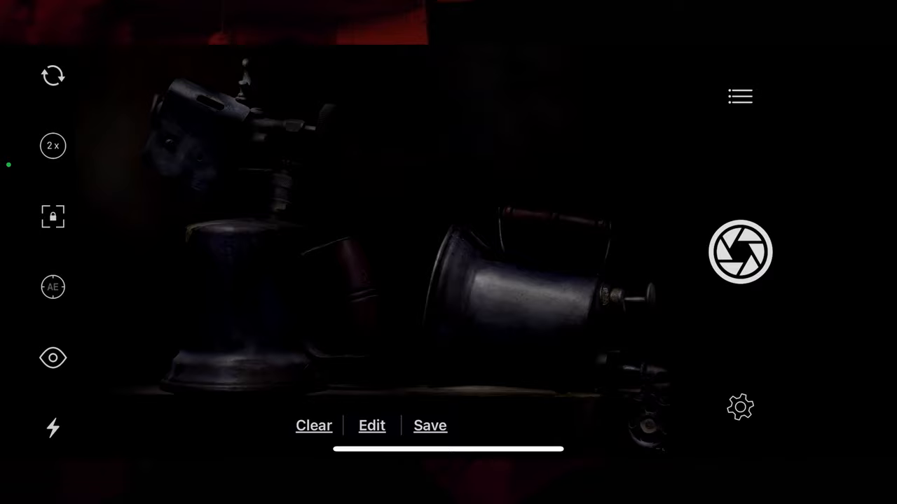
left_click(740, 253)
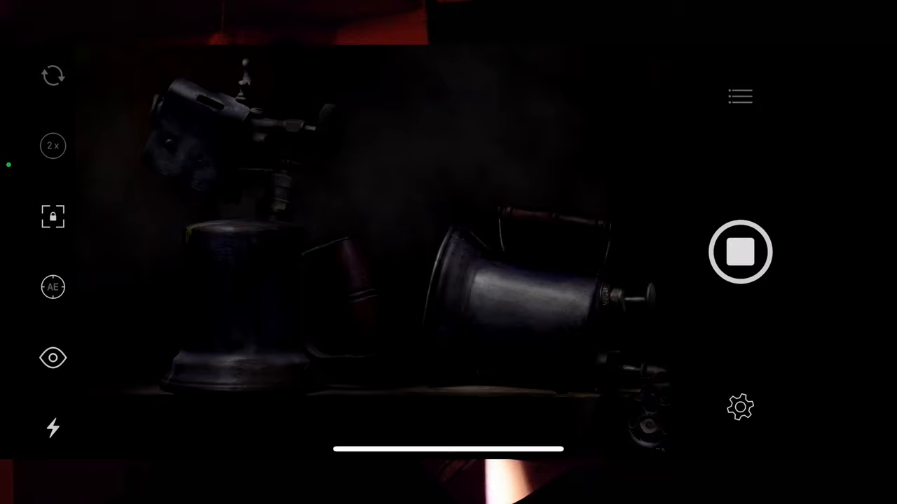
- Stop the second long exposure once the objects have been light-painted
left_click(740, 252)
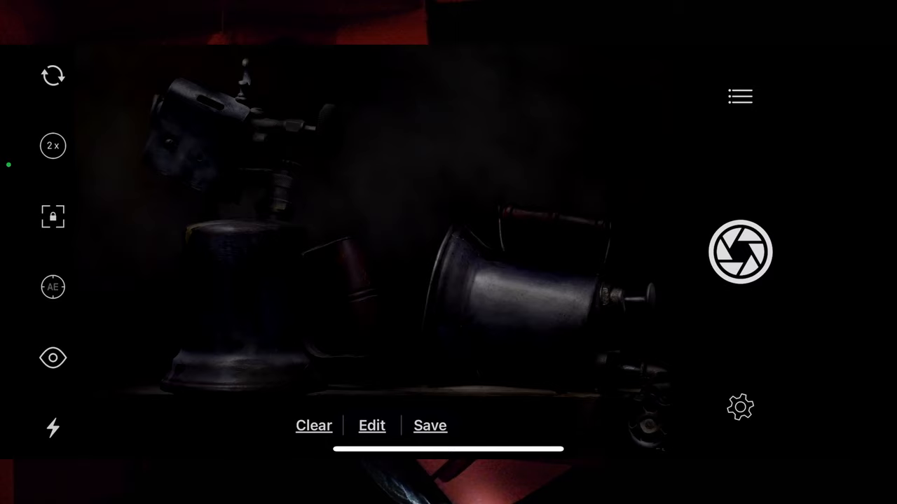
- Run a third long exposure, light-painting the still life, and stop it when done
left_click(740, 252)
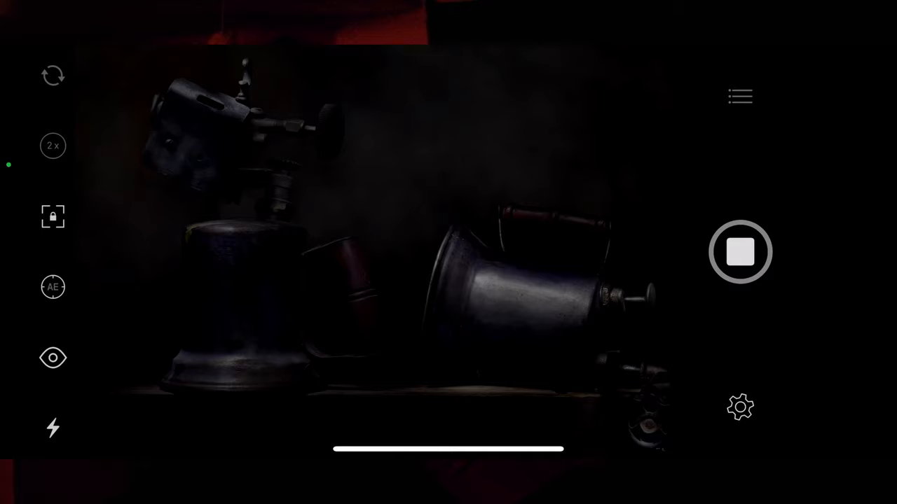
left_click(740, 252)
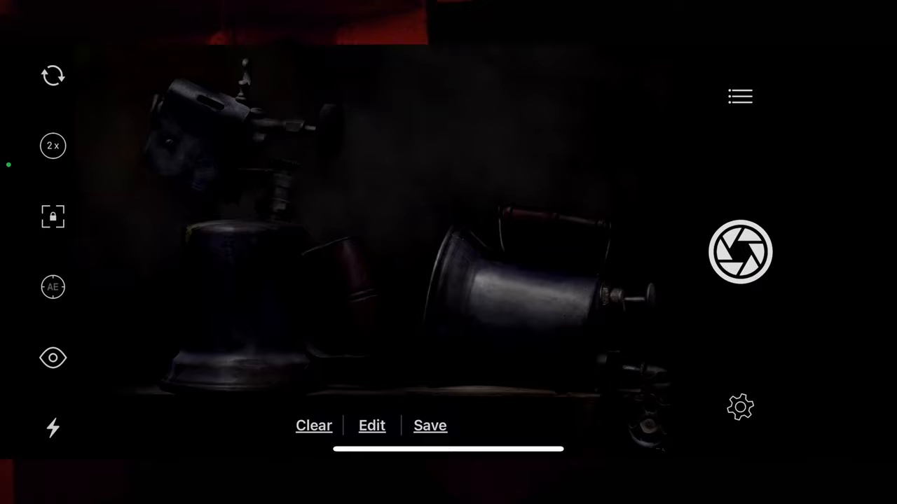